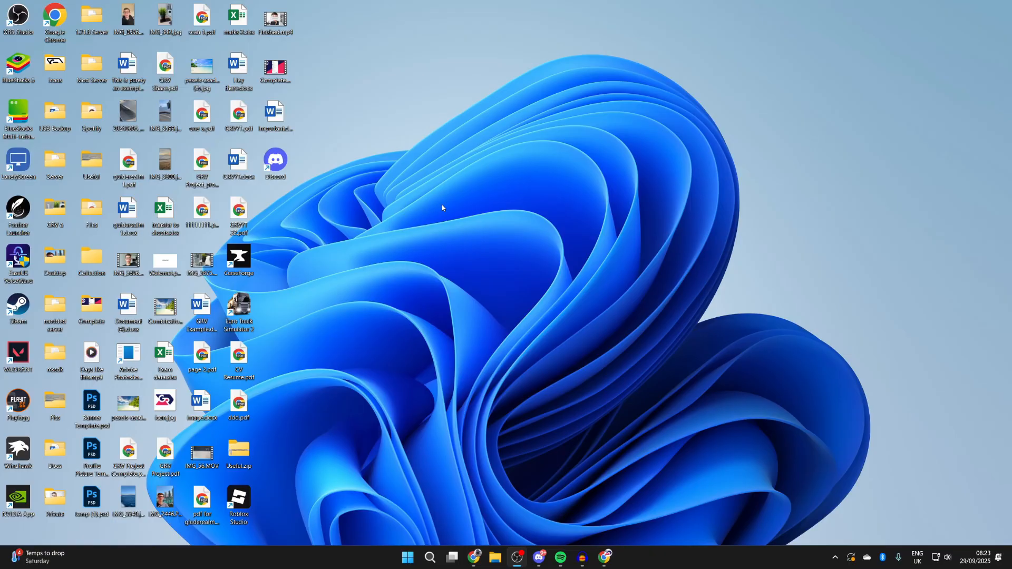
{"action": "mouse_move", "coordinate": [516, 231]}
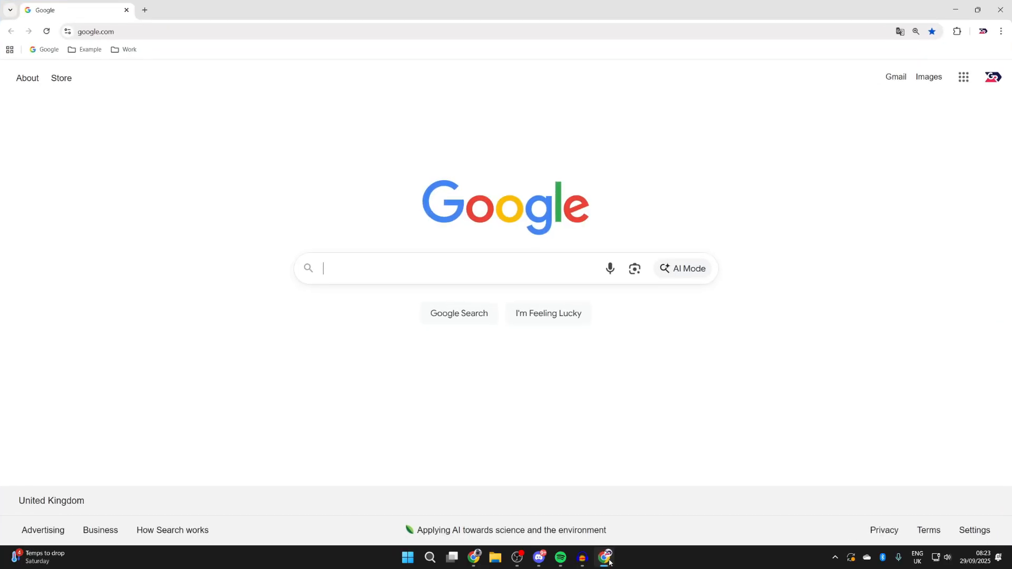
{"action": "mouse_move", "coordinate": [615, 472]}
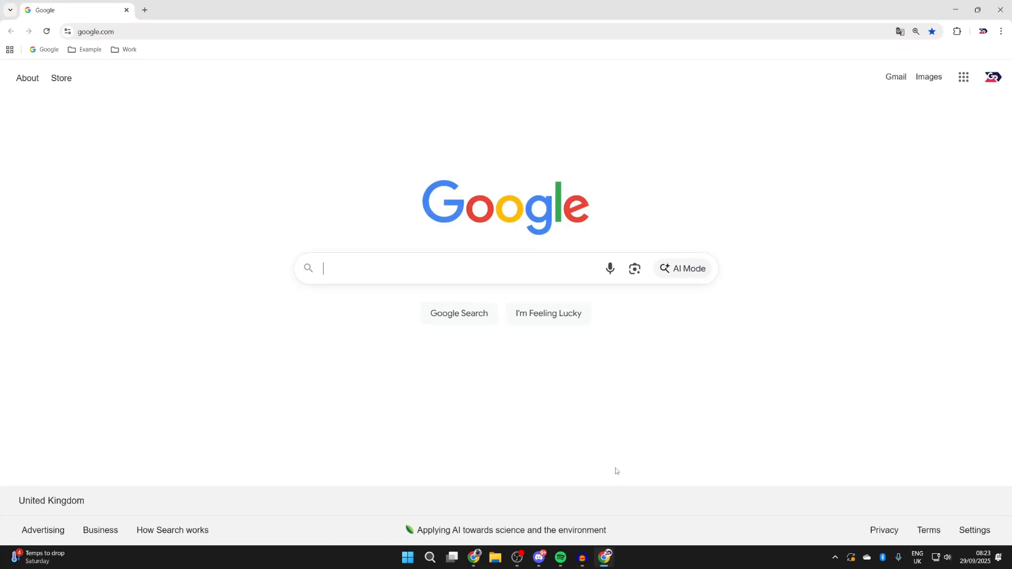
- Search Google for 'protonvpn' to find the official Proton VPN site
{"action": "type", "text": "protonvpn"}
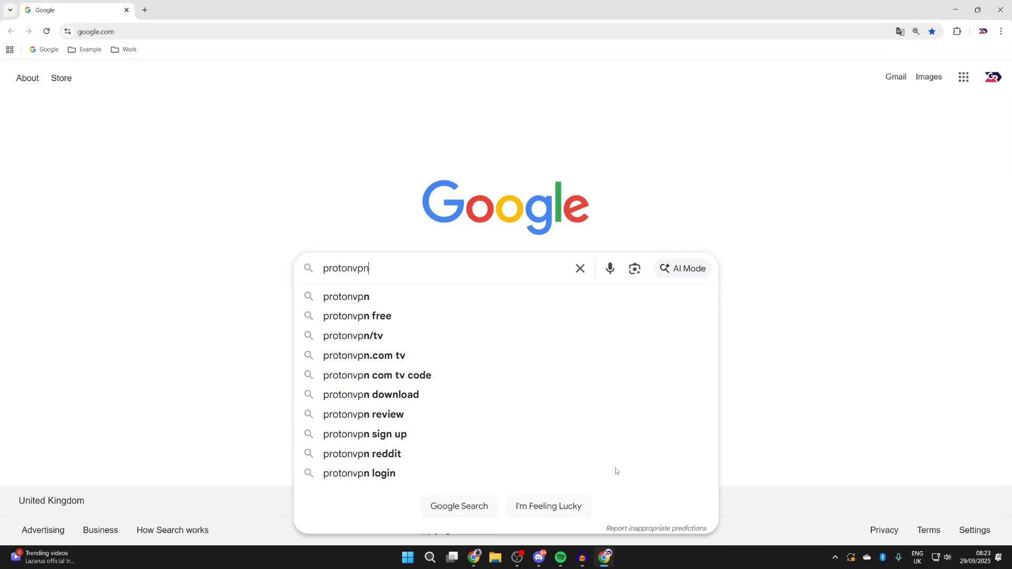
{"action": "key", "text": "Return"}
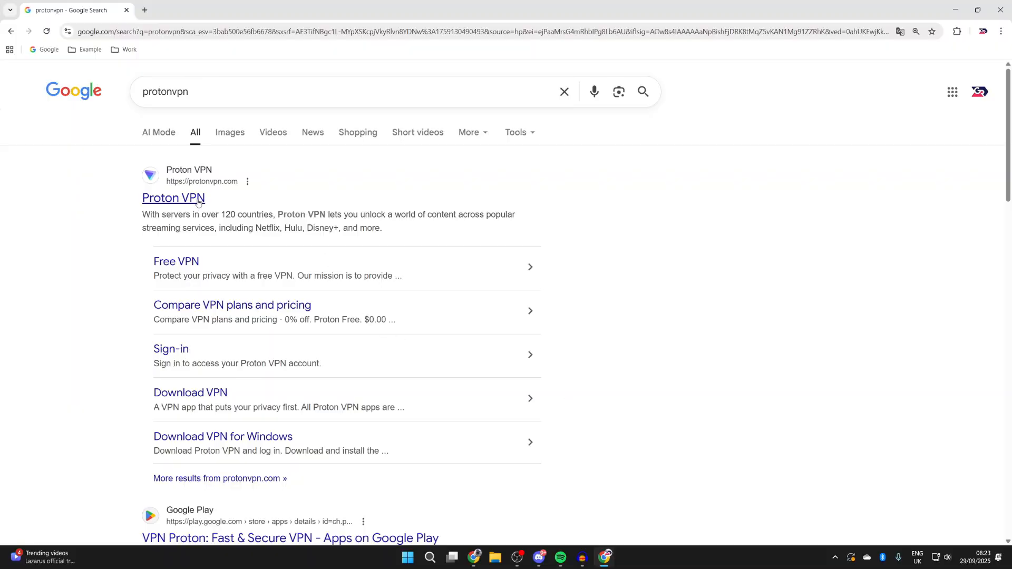
- From the official site's Pricing page, choose Proton Free and continue with free past the paid offer
{"action": "left_click", "coordinate": [174, 198]}
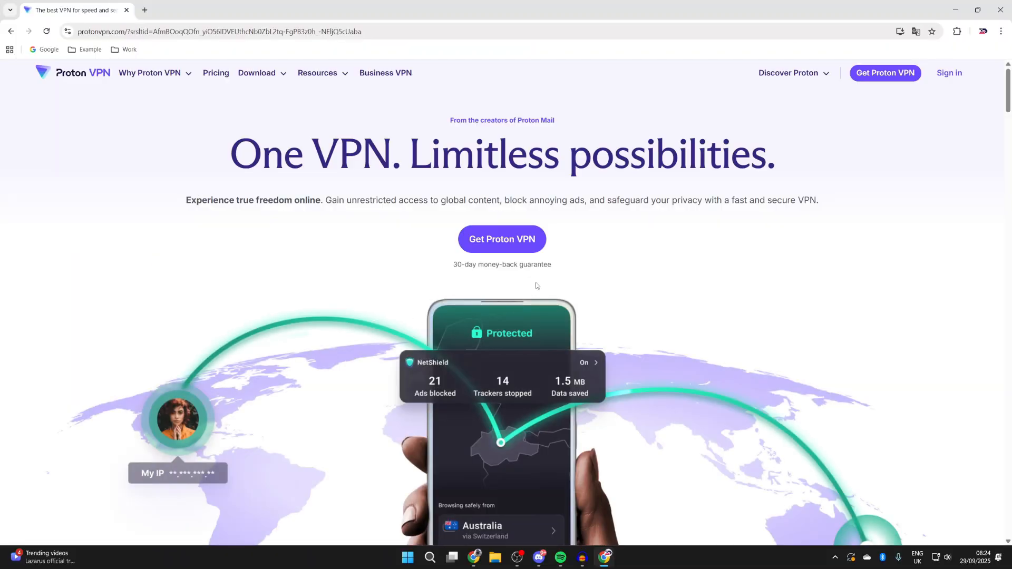
{"action": "left_click", "coordinate": [215, 72]}
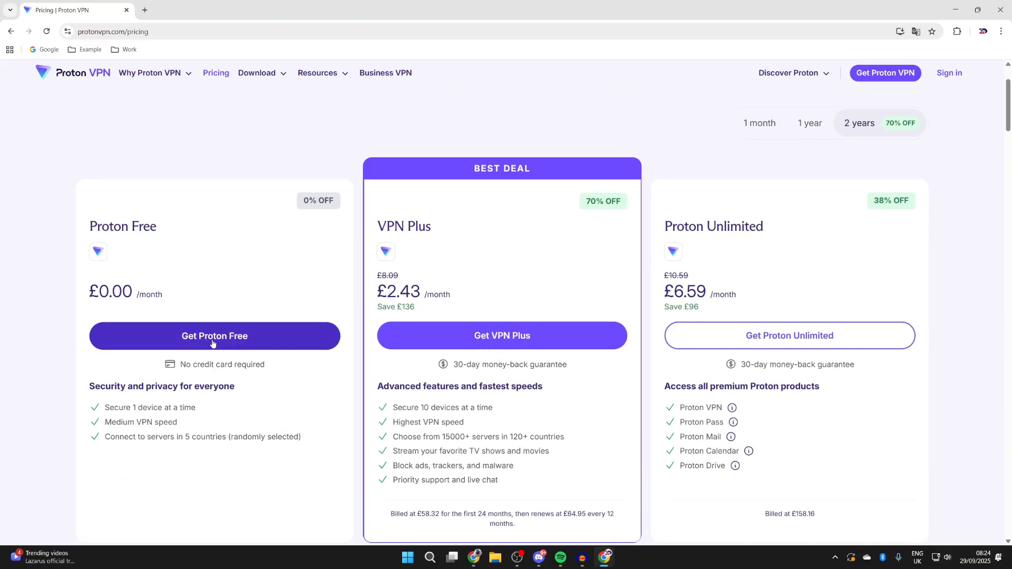
{"action": "left_click", "coordinate": [214, 335]}
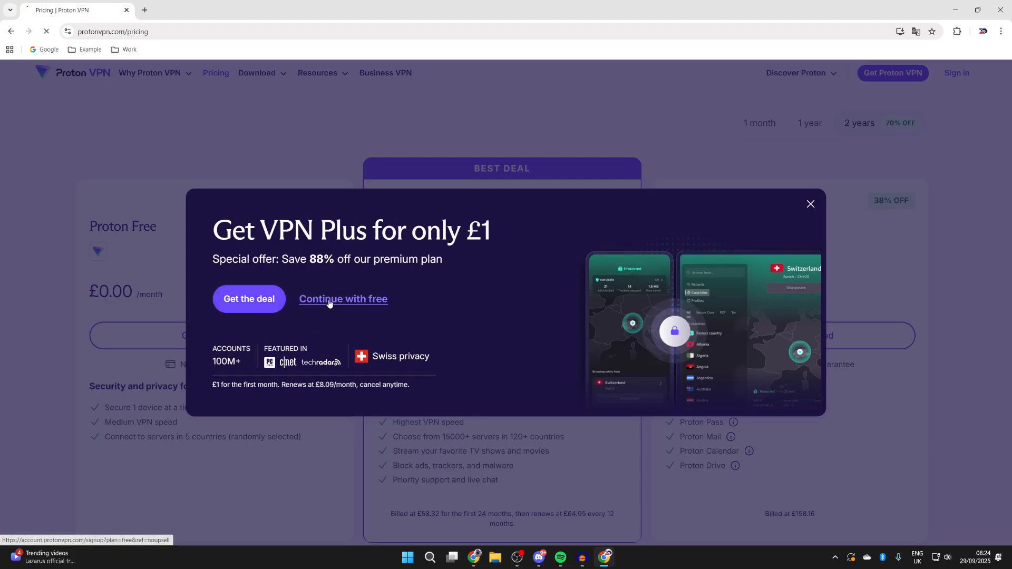
{"action": "left_click", "coordinate": [342, 299]}
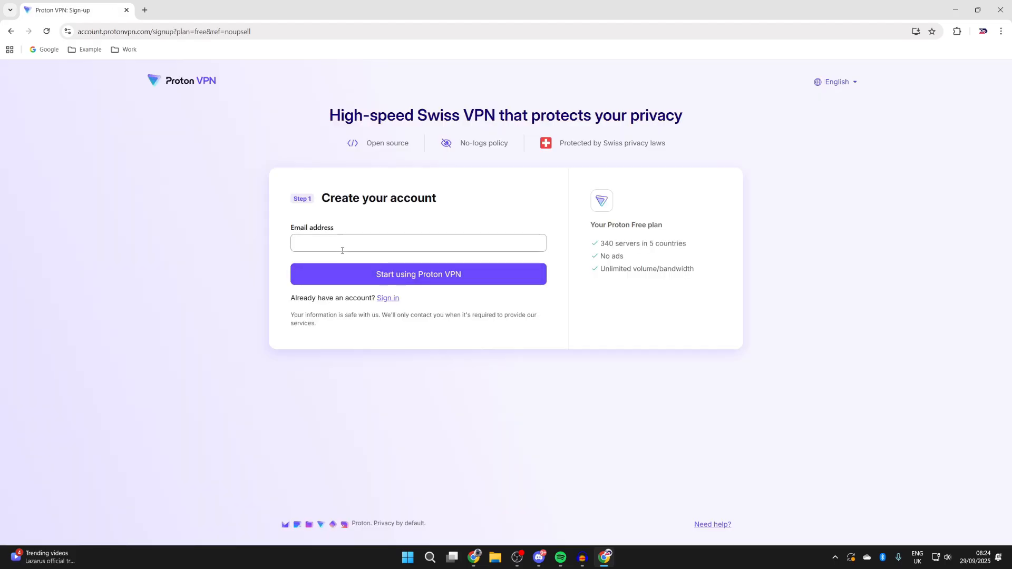
- Create the free account with an email and start downloading the Windows 11/10 (x64) installer
{"action": "left_click", "coordinate": [418, 275]}
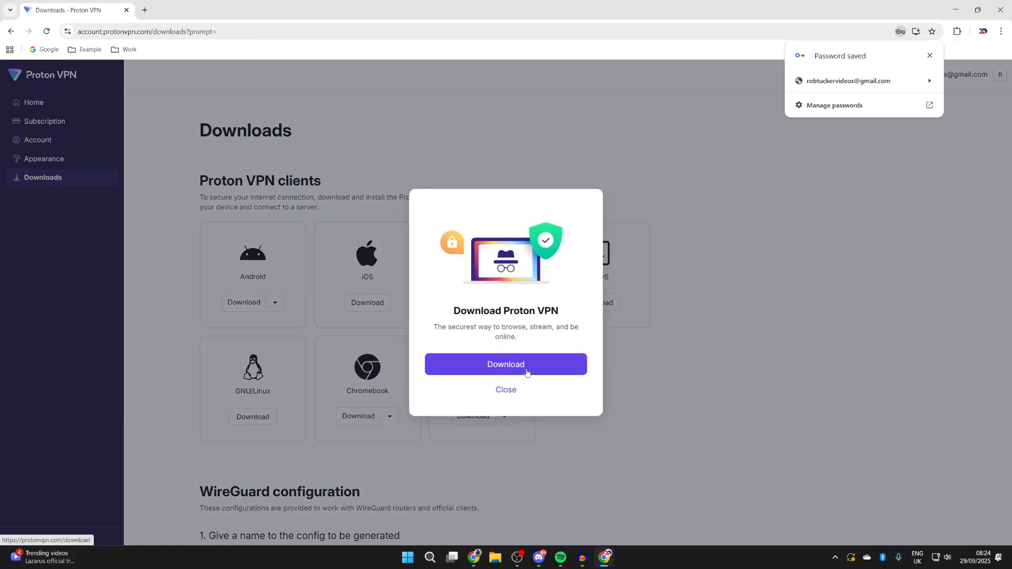
{"action": "left_click", "coordinate": [506, 364]}
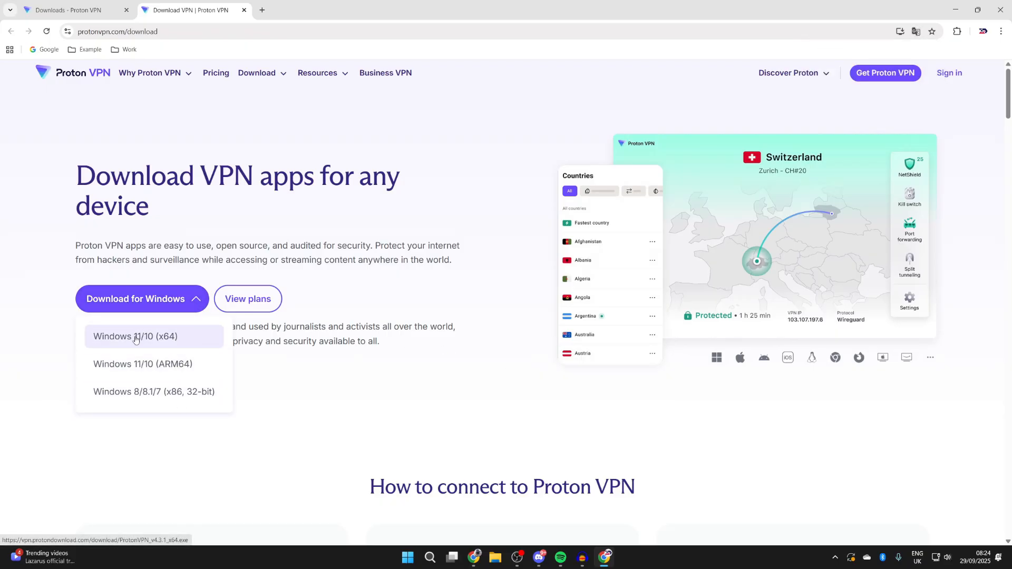
{"action": "left_click", "coordinate": [136, 337]}
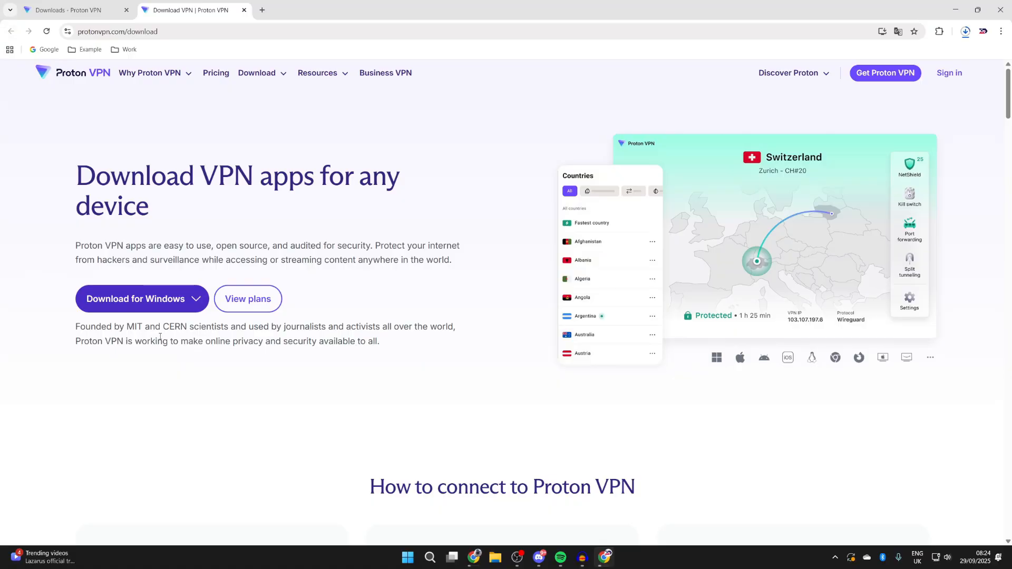
- Run the ProtonVPN installer from Downloads with English setup language and install the app
{"action": "left_click", "coordinate": [495, 557]}
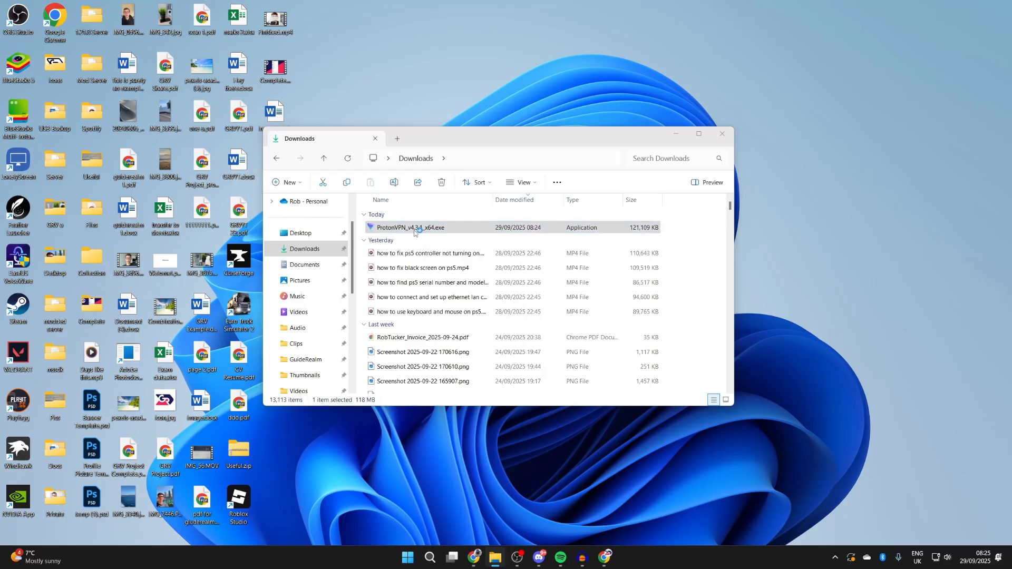
{"action": "double_click", "coordinate": [410, 228]}
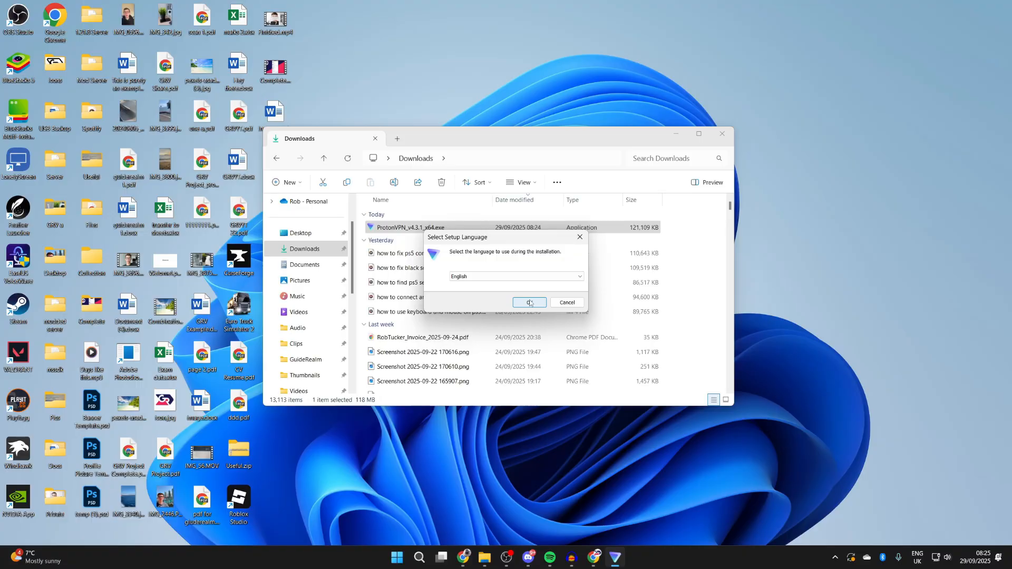
{"action": "left_click", "coordinate": [529, 303]}
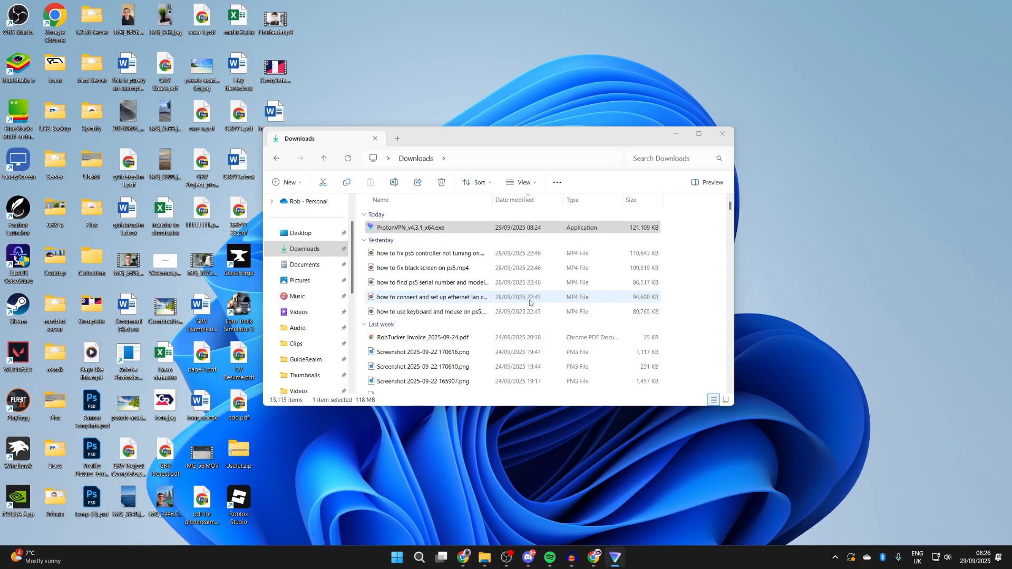
{"action": "double_click", "coordinate": [411, 227]}
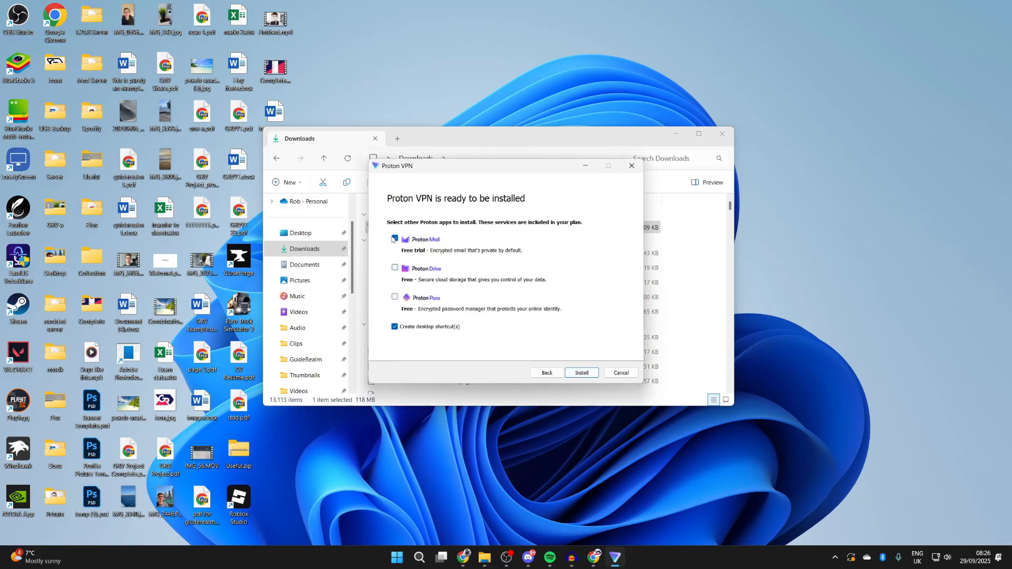
{"action": "left_click", "coordinate": [580, 372]}
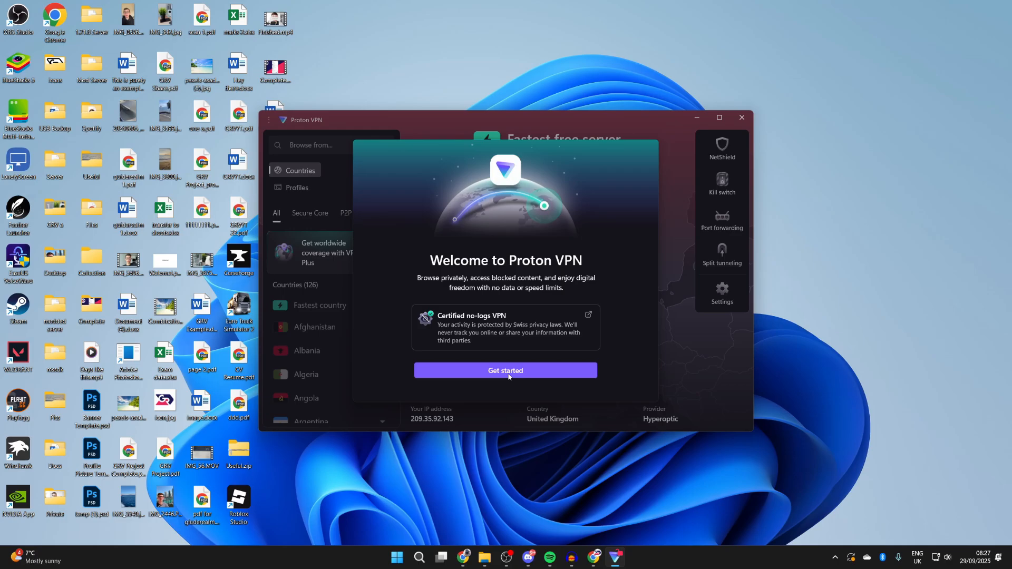
- Get started in the Proton VPN app and connect to the fastest free server
{"action": "left_click", "coordinate": [505, 371]}
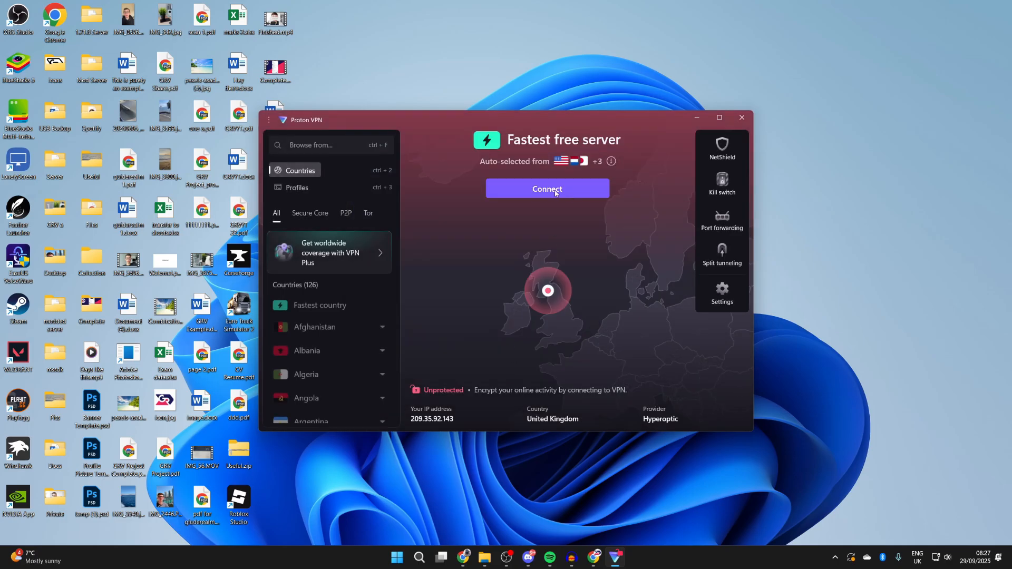
{"action": "left_click", "coordinate": [547, 189]}
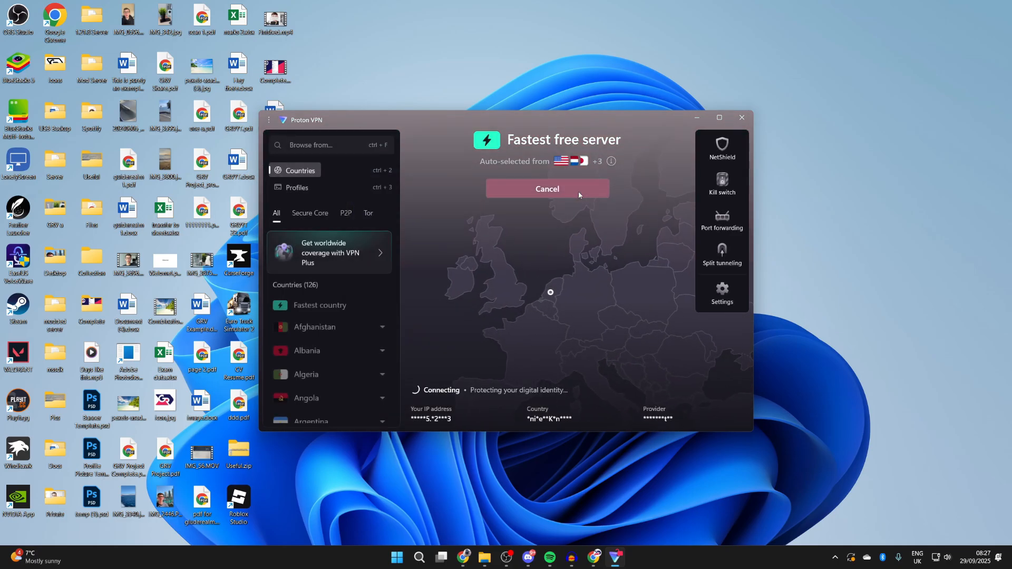